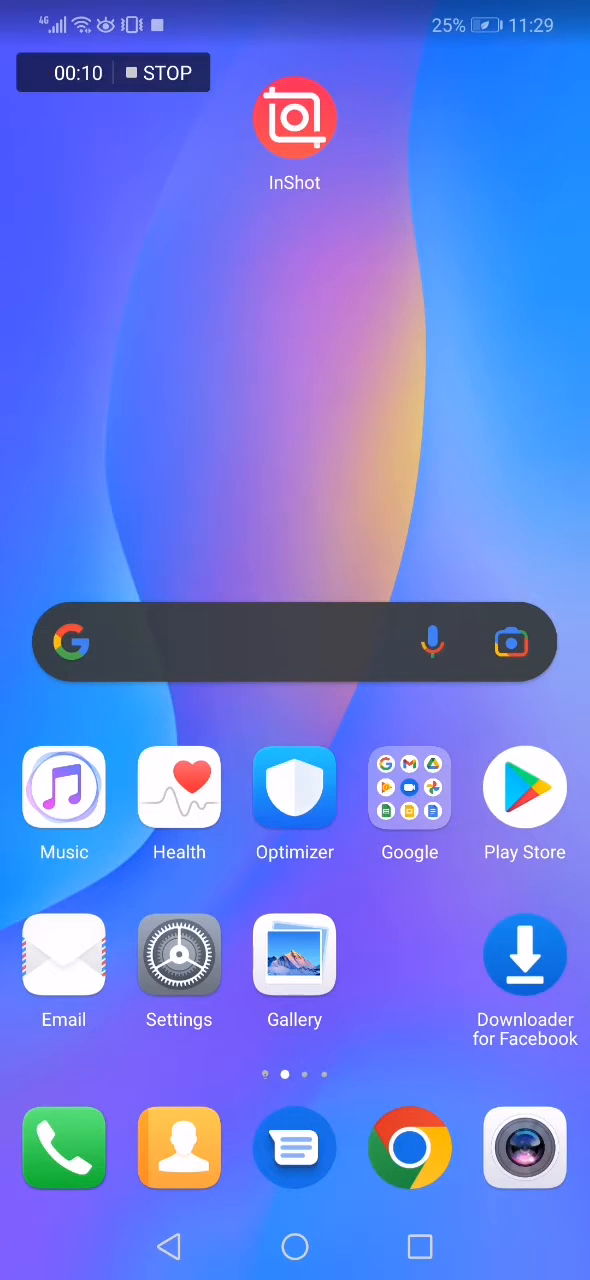
# Launch InShot from the Android home screen
pyautogui.click(294, 115)
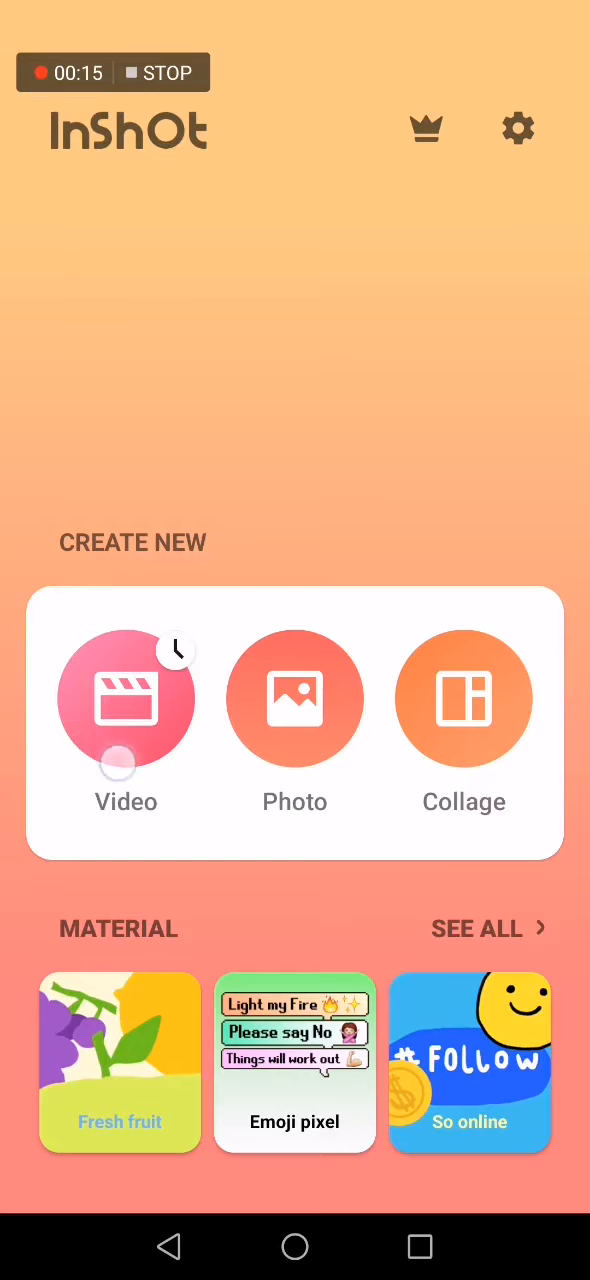
# Choose Video and open the 'test' draft with its clip duration showing 3.0s
pyautogui.click(126, 698)
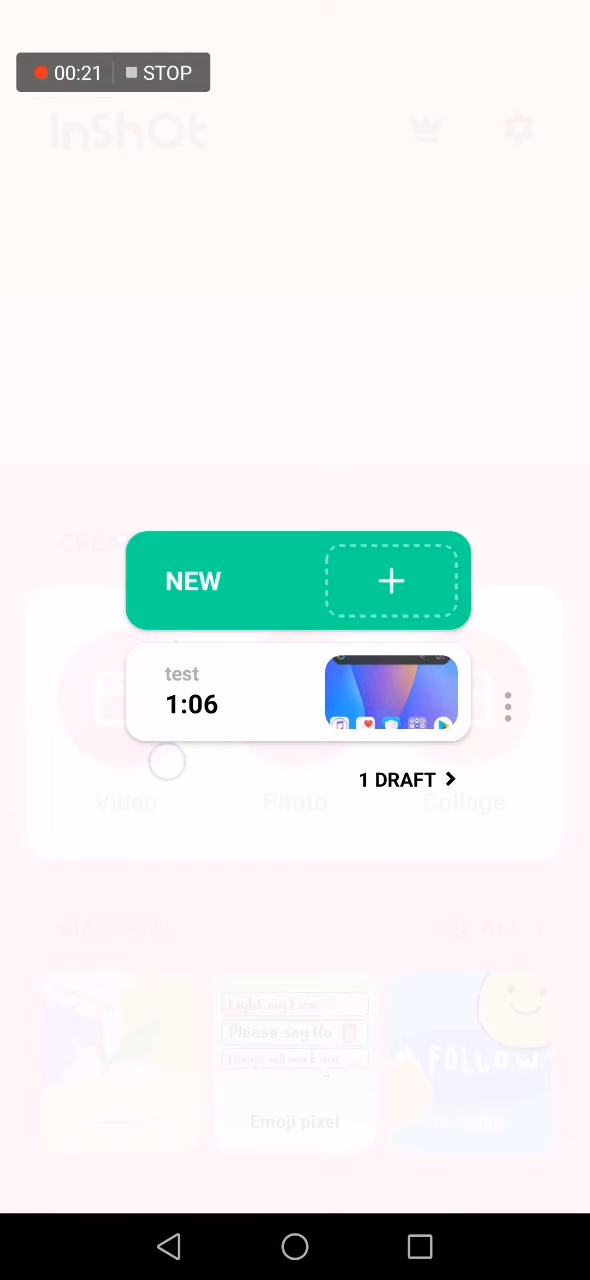
pyautogui.click(298, 692)
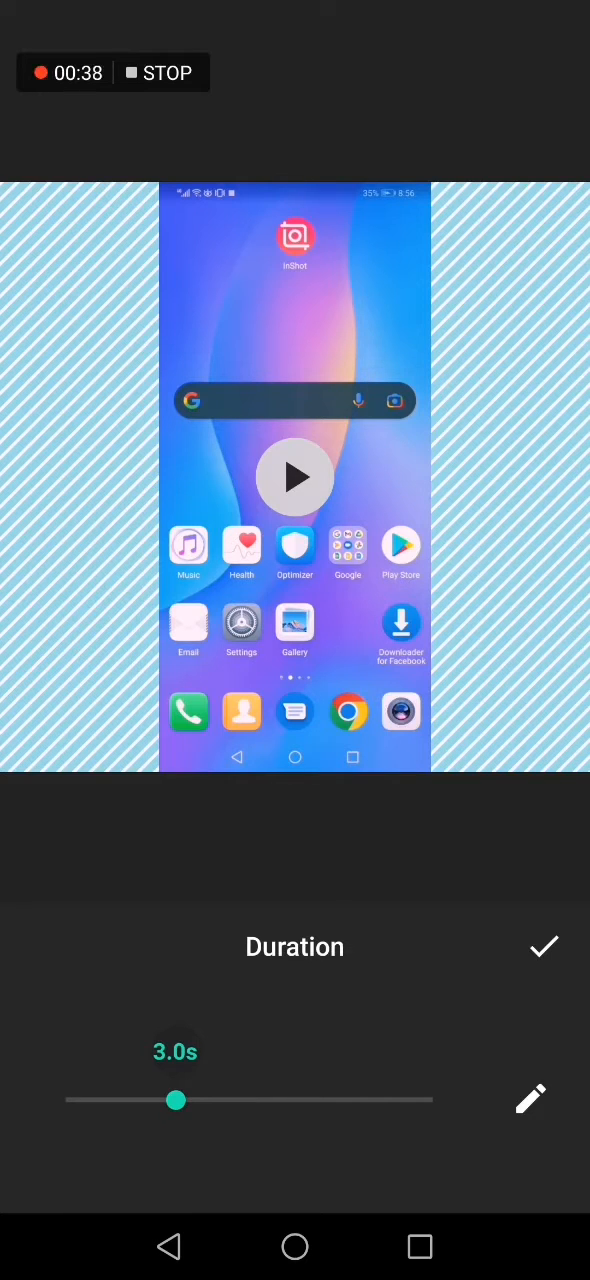
# Adjust the Duration slider until the clip lasts 3.7 seconds, then confirm it
pyautogui.moveTo(176, 1100); pyautogui.dragTo(256, 1100)
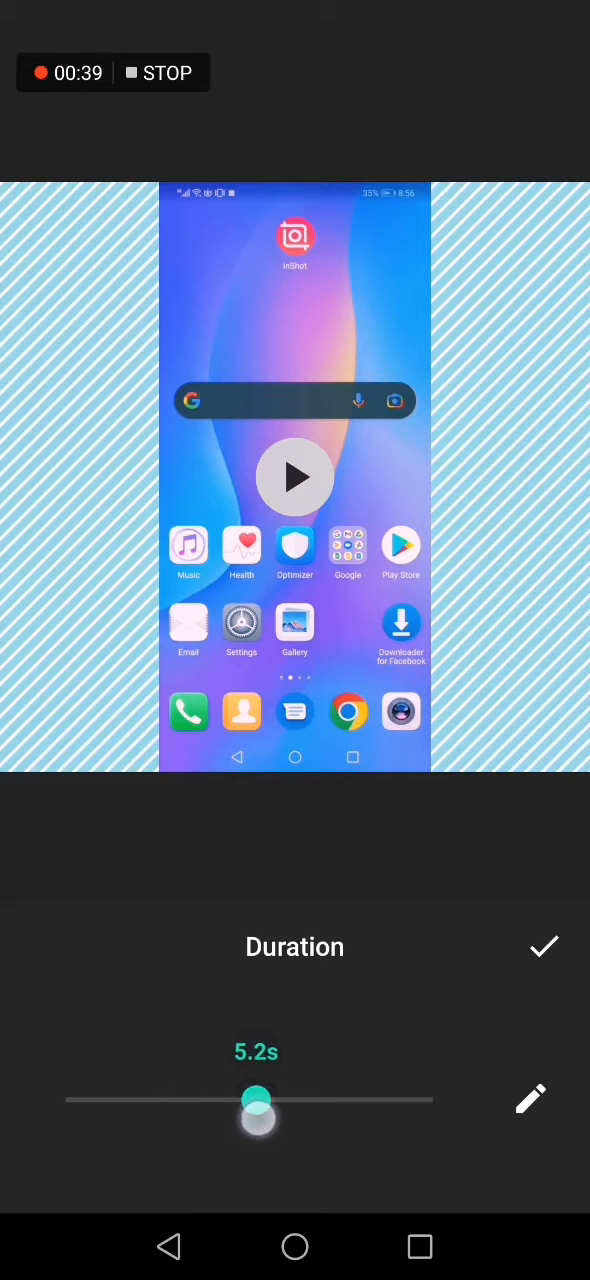
pyautogui.moveTo(256, 1100); pyautogui.dragTo(101, 1100)
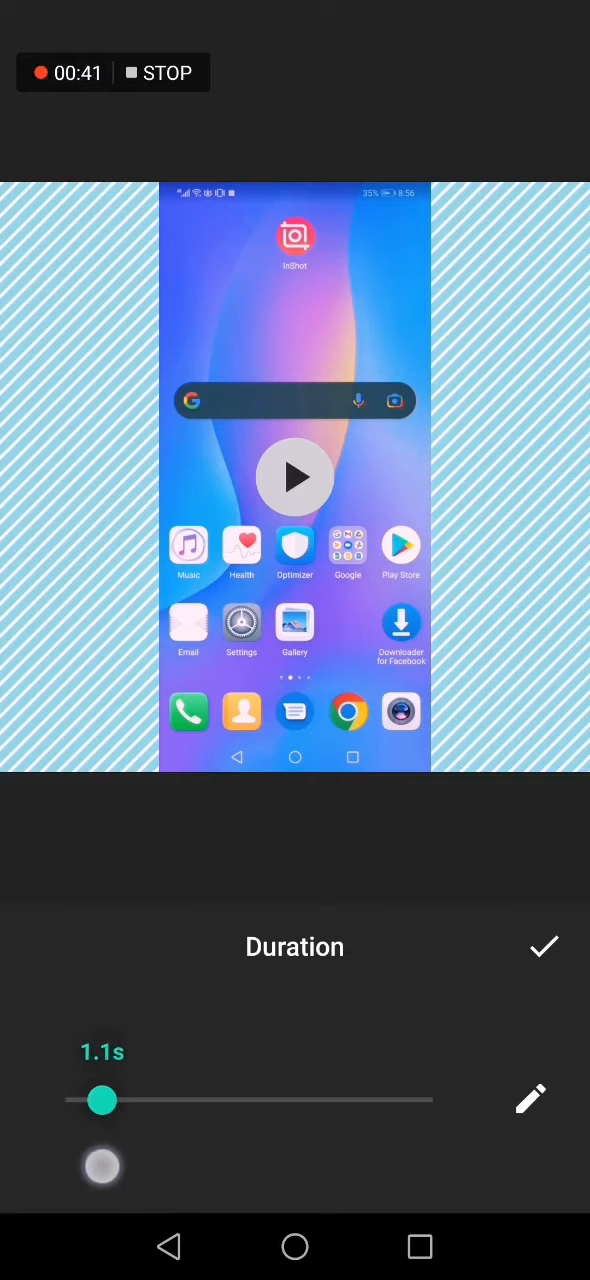
pyautogui.moveTo(101, 1100); pyautogui.dragTo(355, 1100)
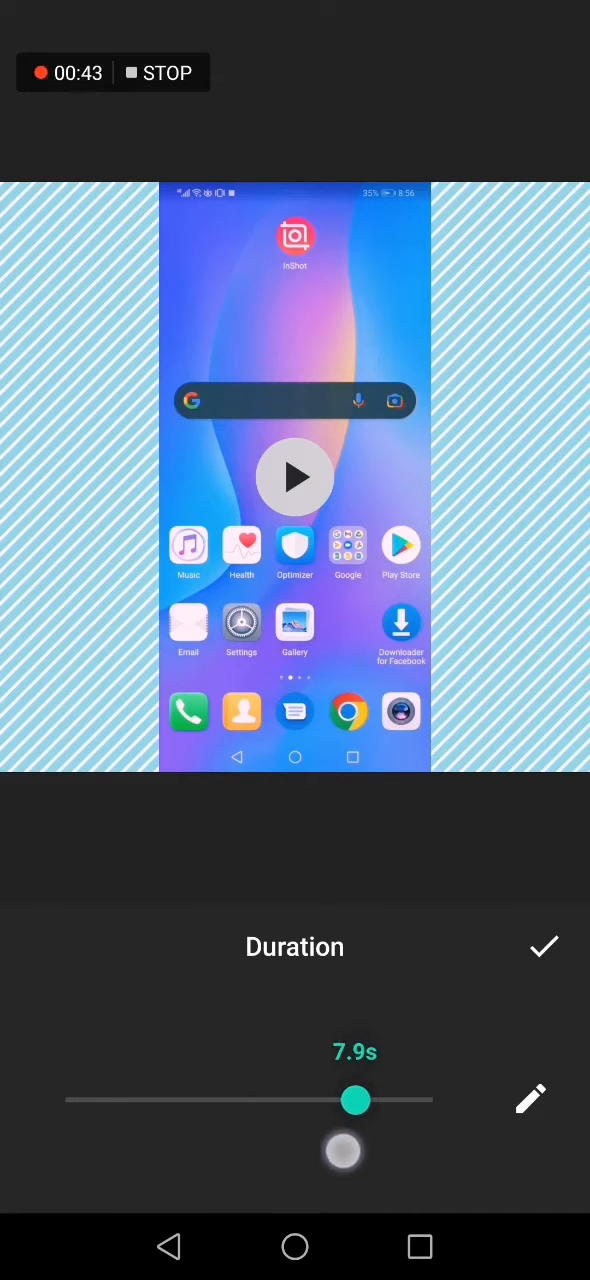
pyautogui.click(530, 1099)
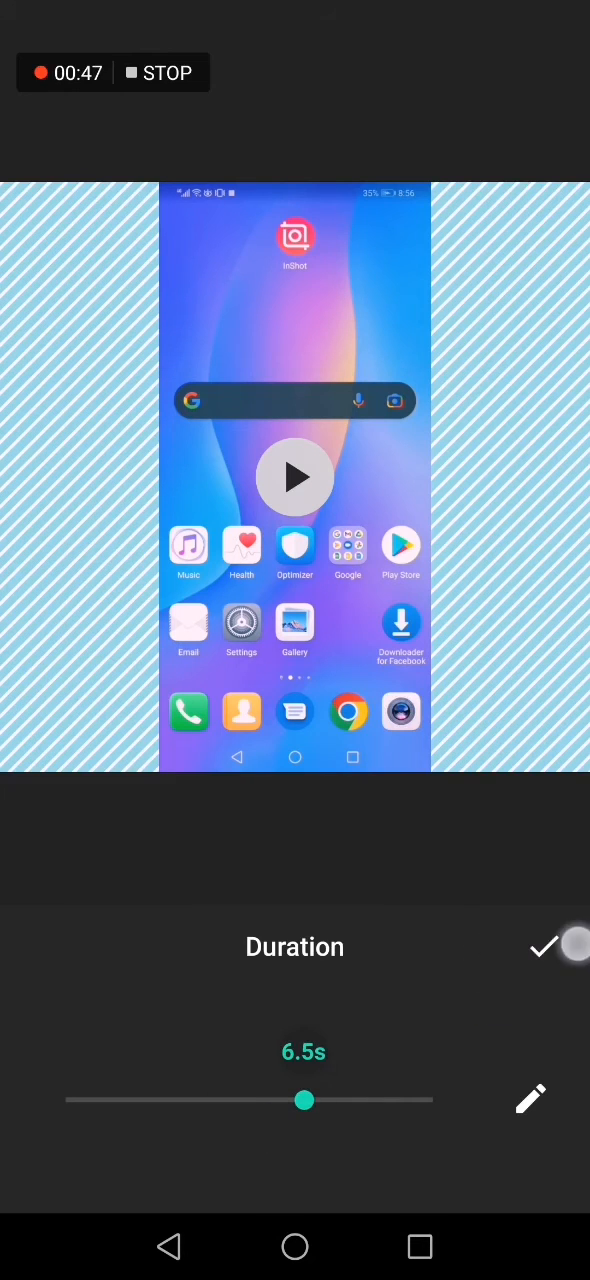
pyautogui.moveTo(305, 1100); pyautogui.dragTo(220, 1100)
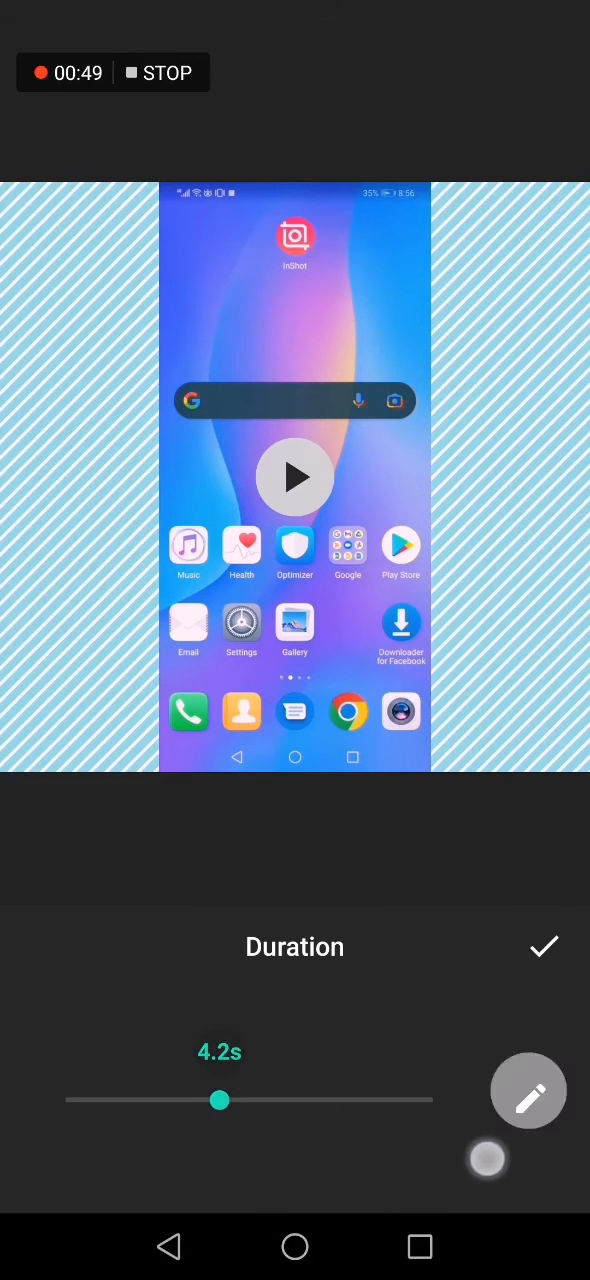
pyautogui.click(528, 1091)
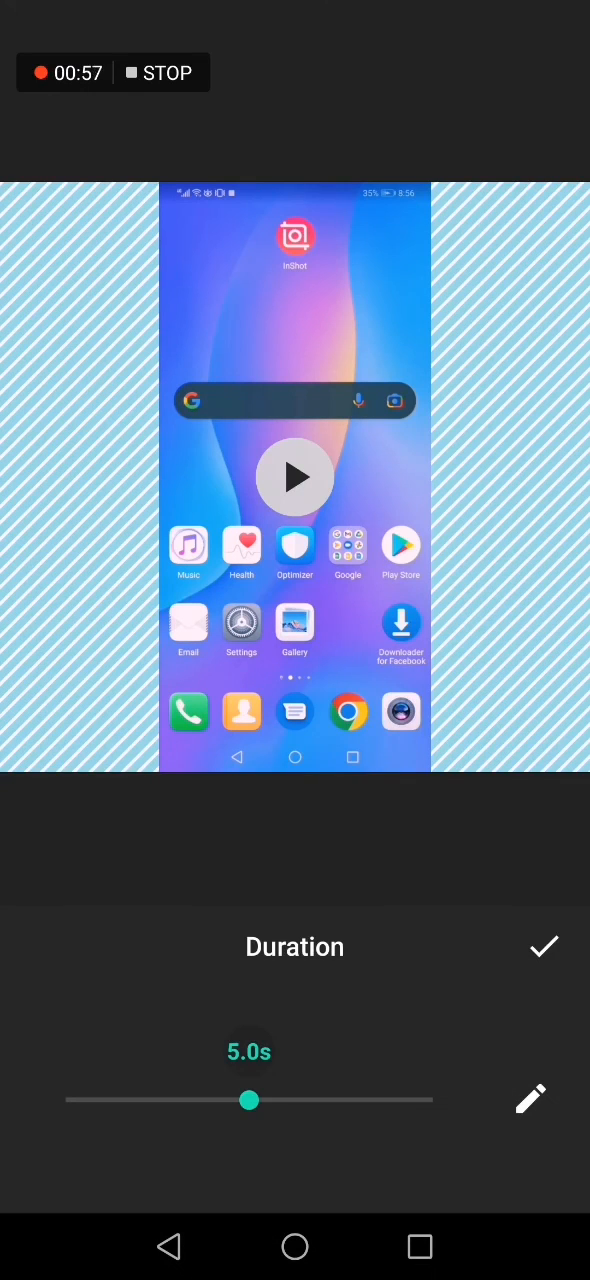
pyautogui.moveTo(249, 1100); pyautogui.dragTo(276, 1107)
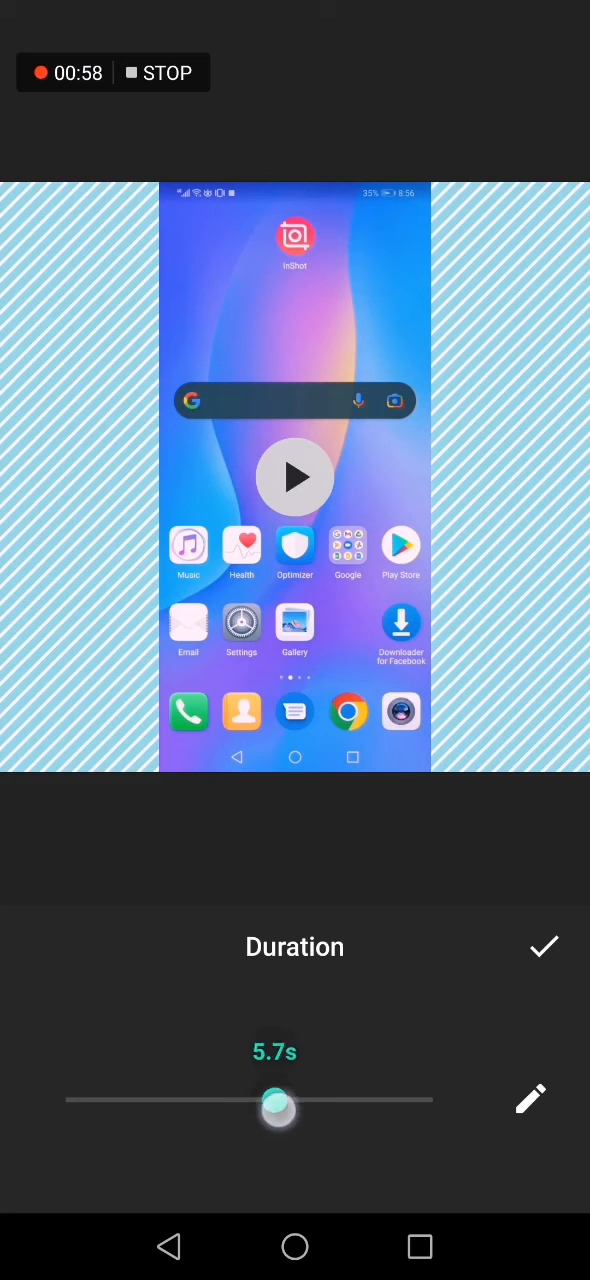
pyautogui.moveTo(277, 1107); pyautogui.dragTo(252, 1099)
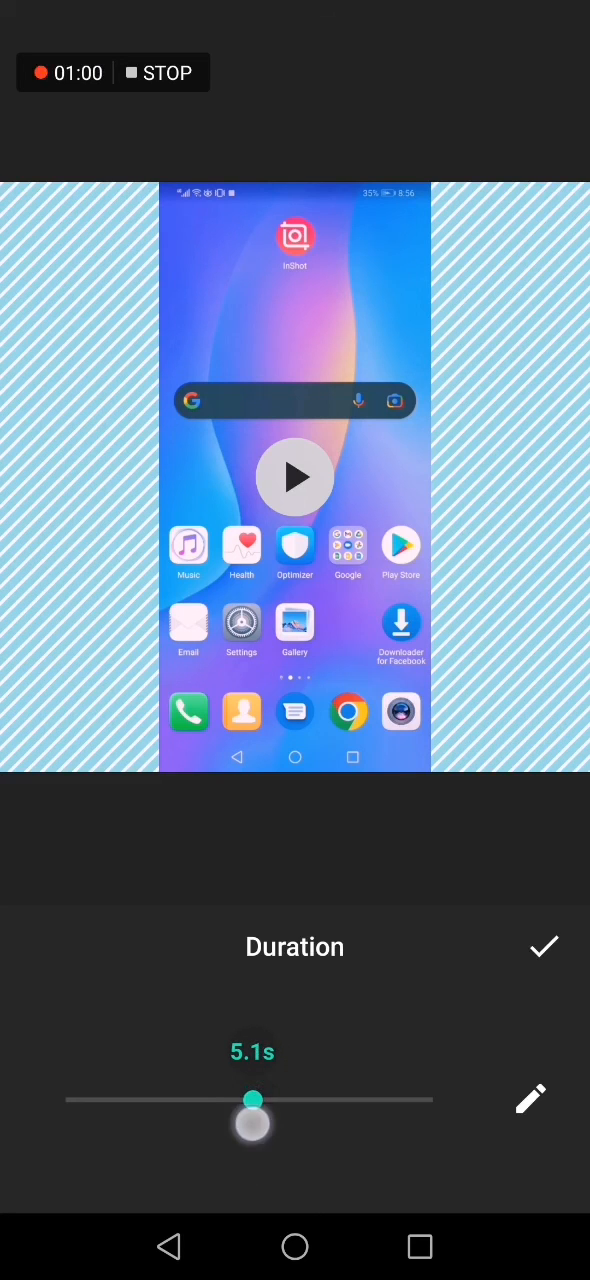
pyautogui.moveTo(252, 1099); pyautogui.dragTo(201, 1099)
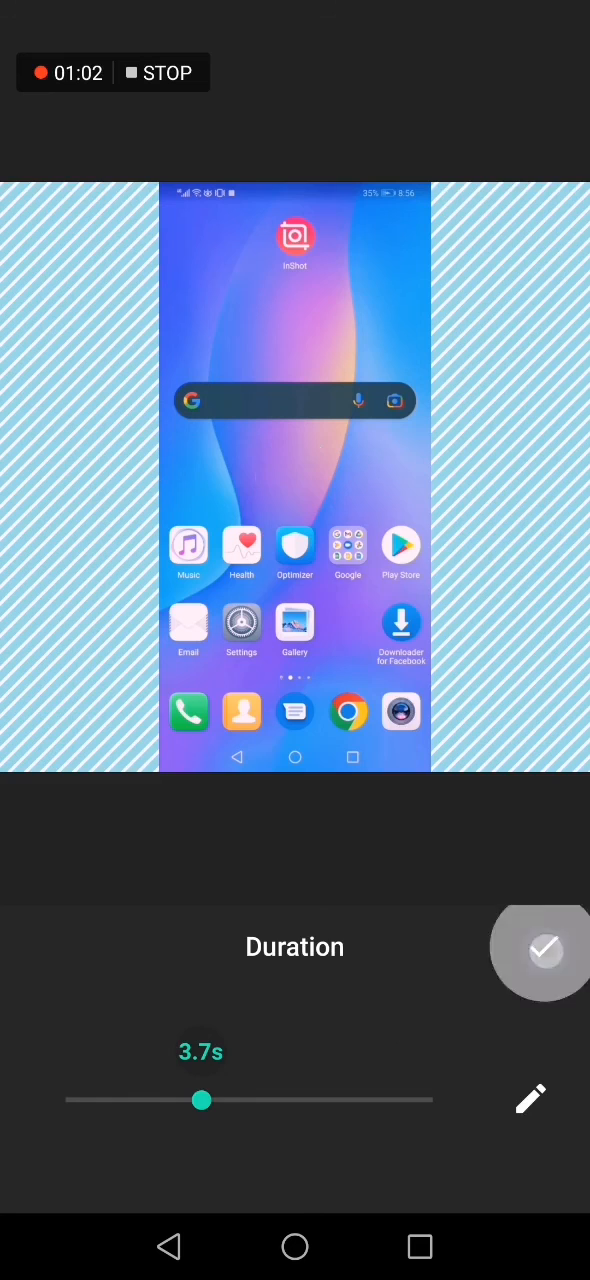
pyautogui.click(540, 951)
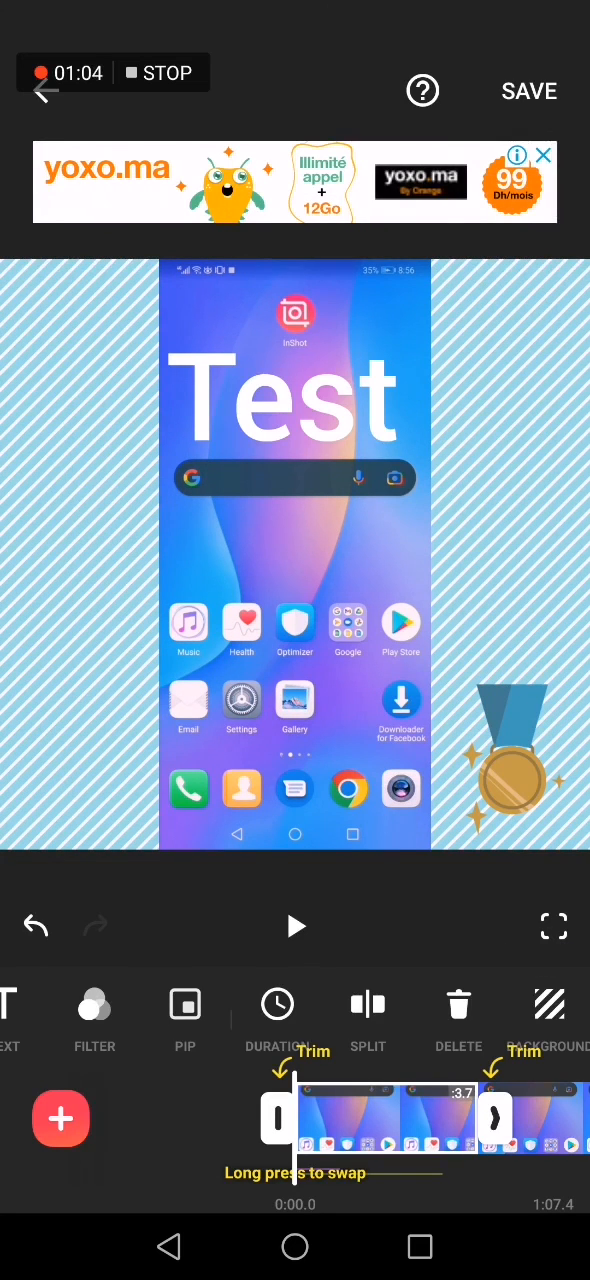